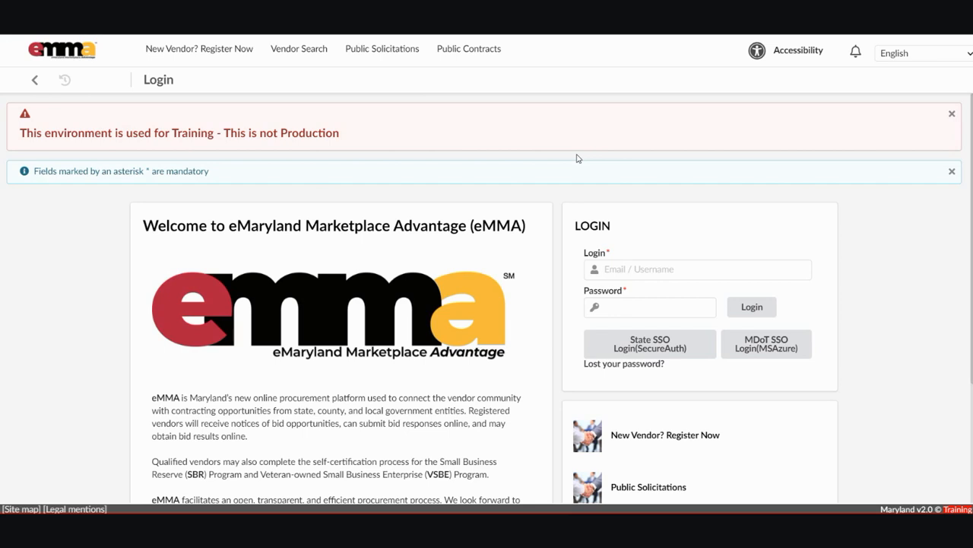
mouse_move(495, 210)
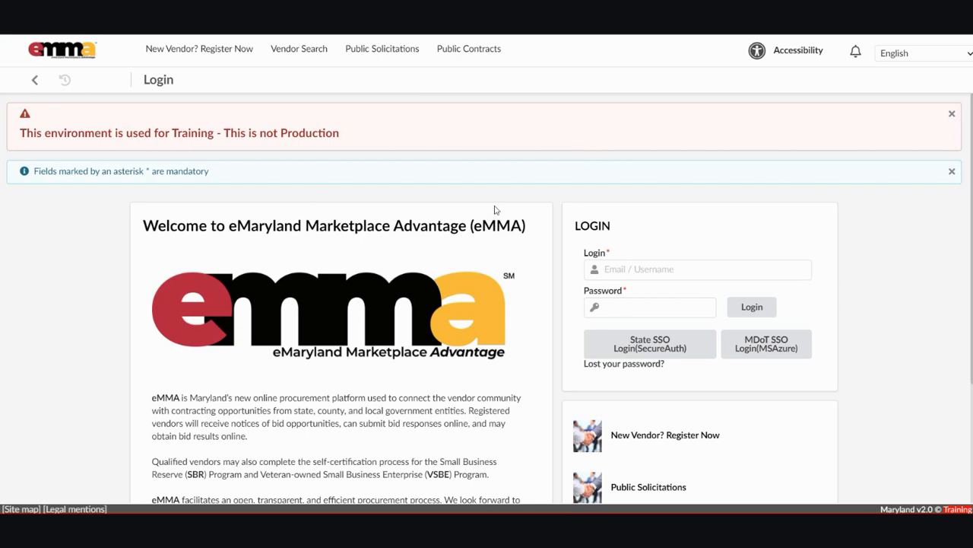
Sign in to the eMMA training environment with the login email and password.
left_click(698, 270)
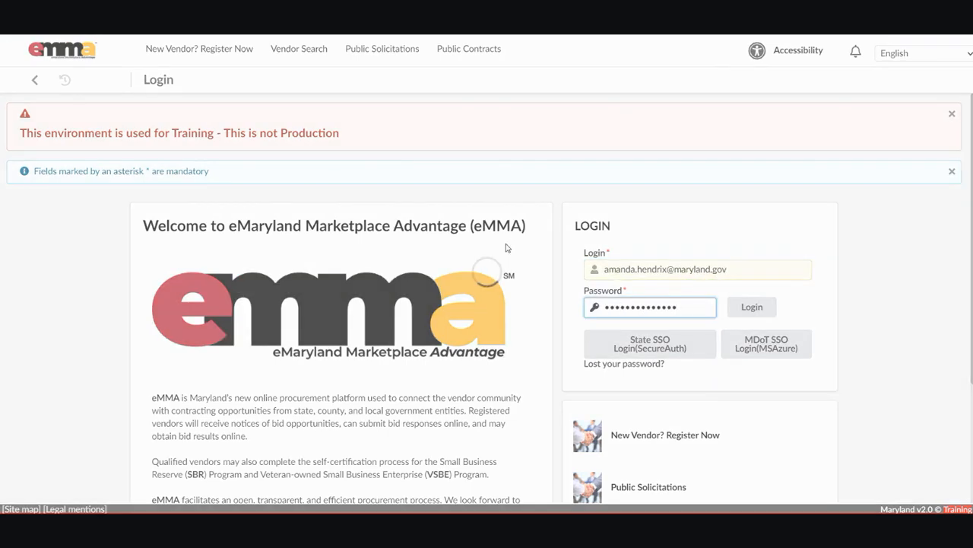
left_click(751, 307)
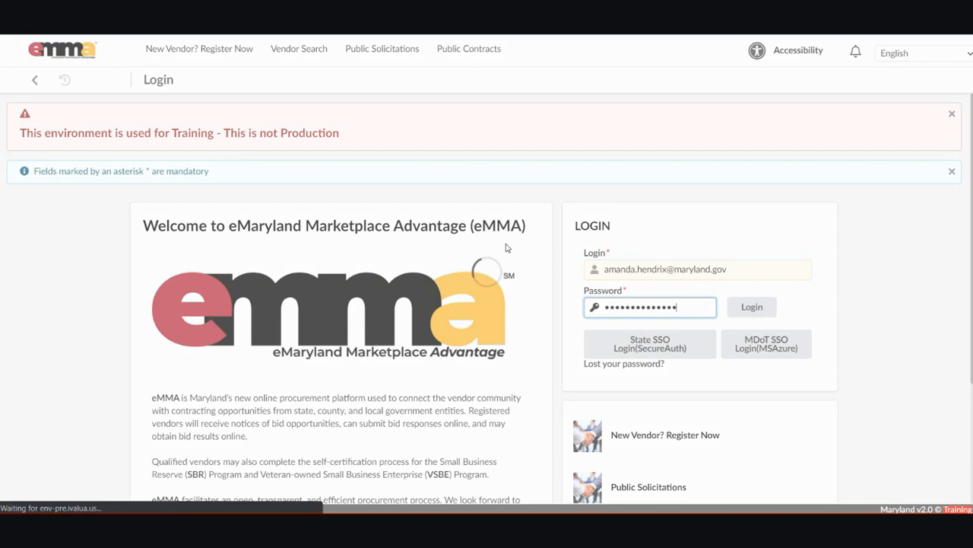
left_click(751, 307)
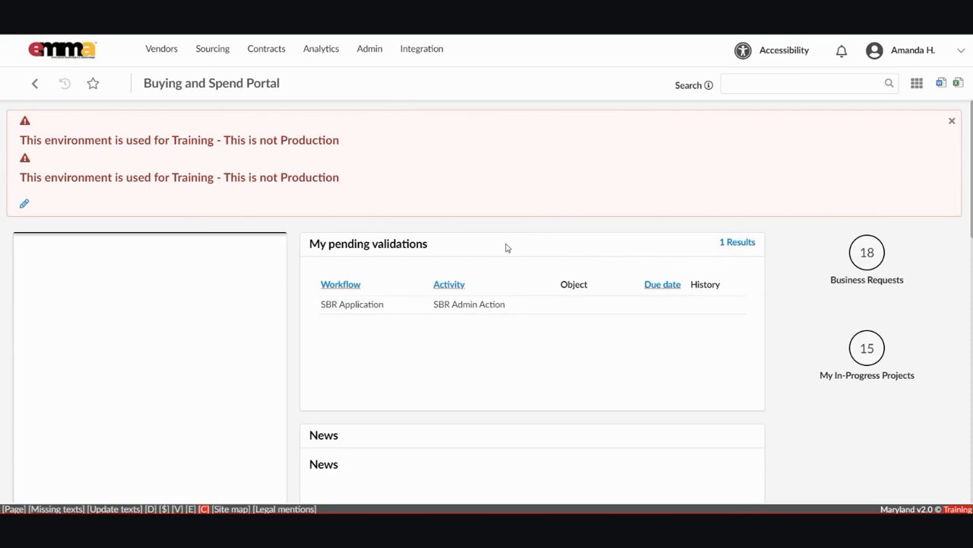
Go to Browse Contracts from the Contracts menu.
left_click(266, 49)
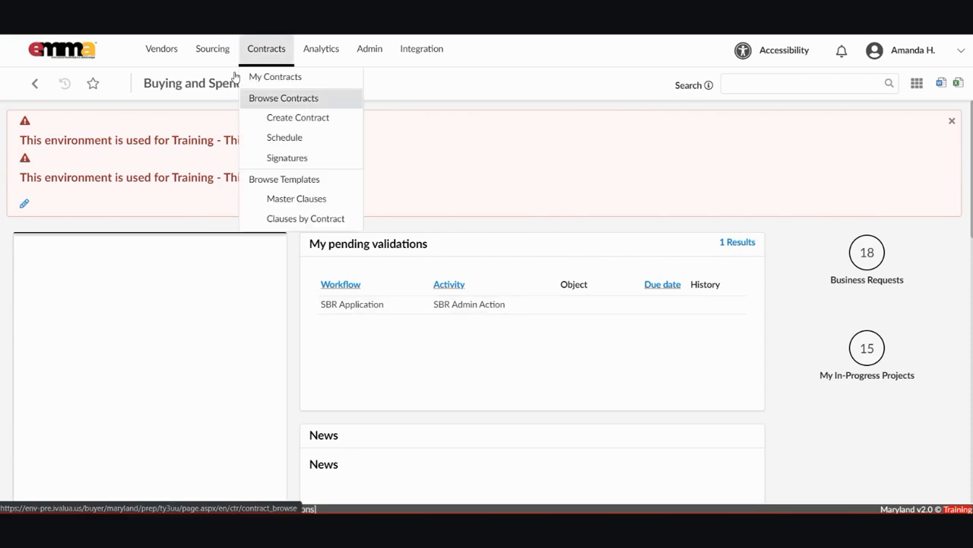
left_click(283, 97)
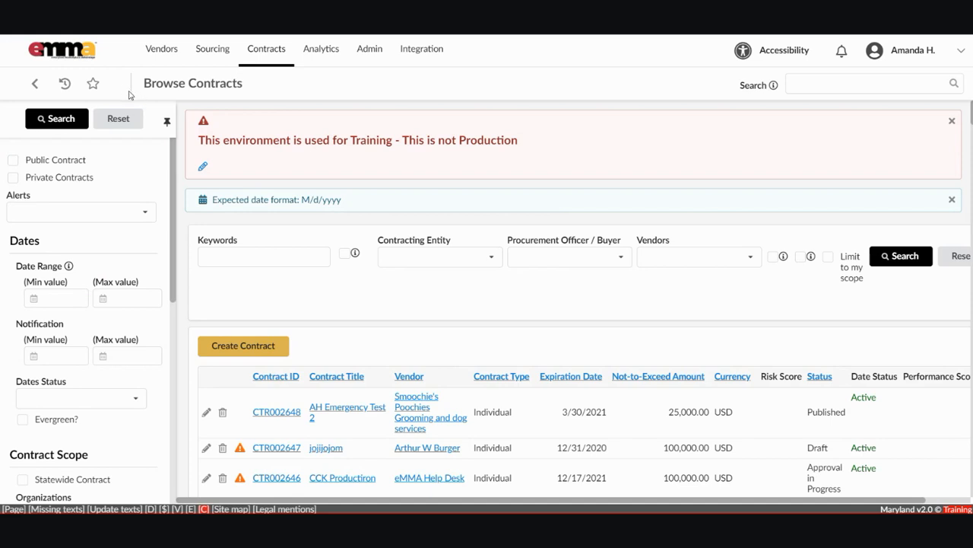
mouse_move(355, 222)
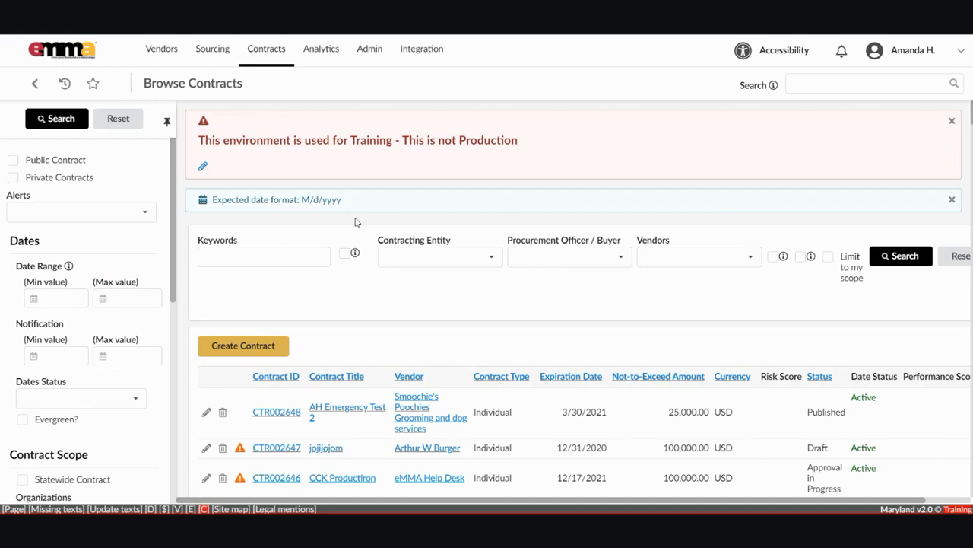
mouse_move(162, 48)
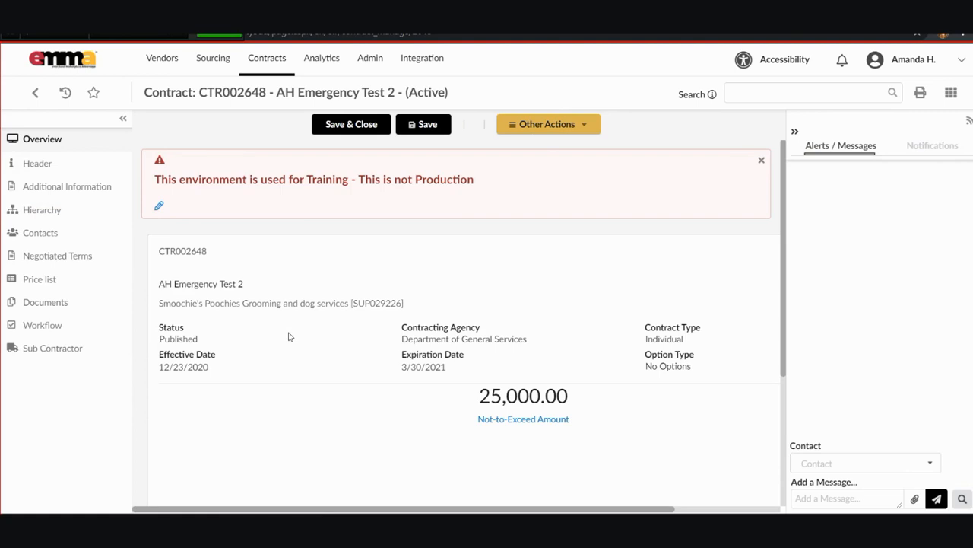
mouse_move(53, 343)
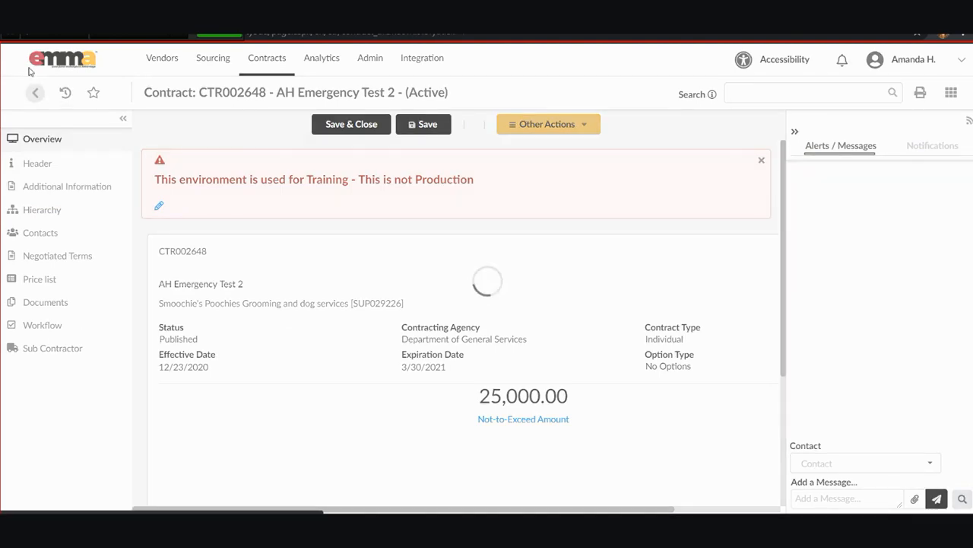
Return to the contract list and inspect the Keywords, Contracting Entity and Vendors filters.
left_click(35, 92)
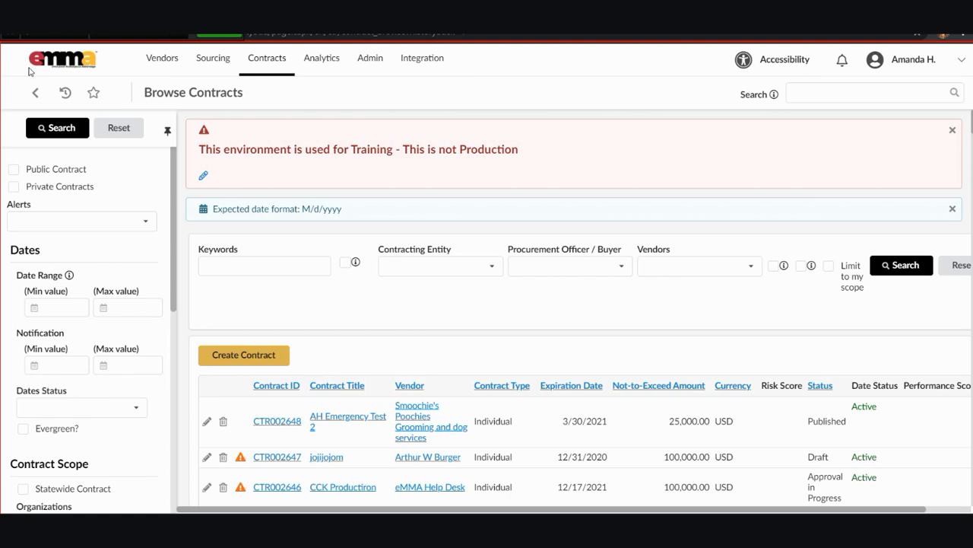
left_click(264, 266)
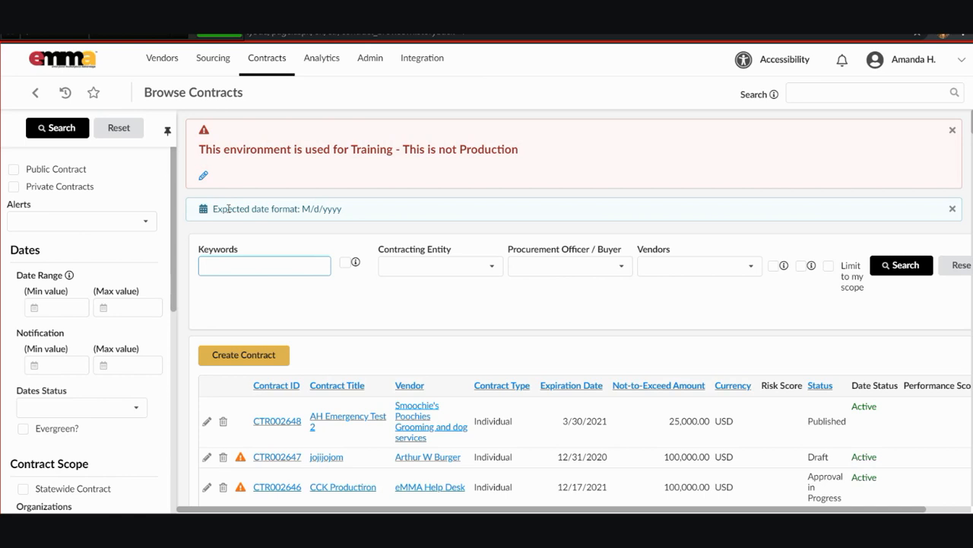
left_click(440, 264)
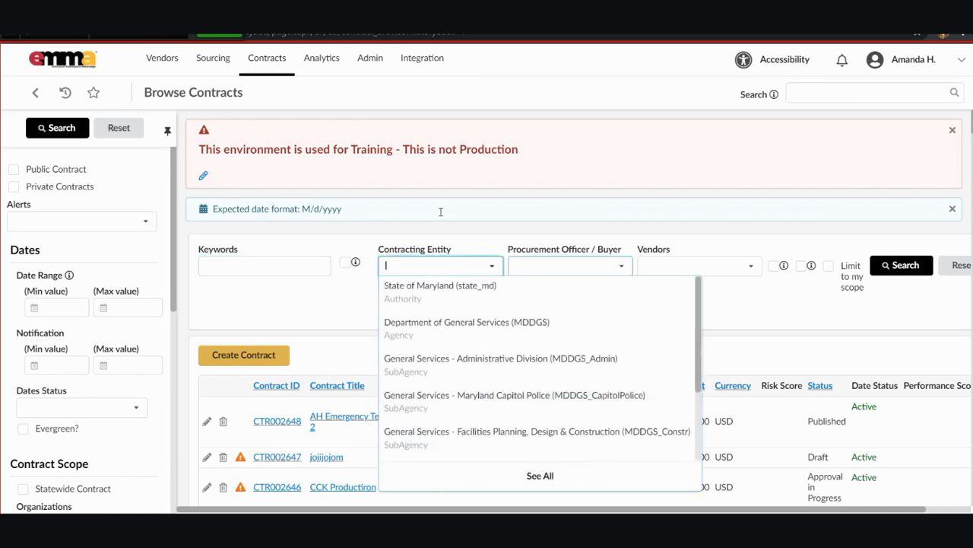
left_click(693, 266)
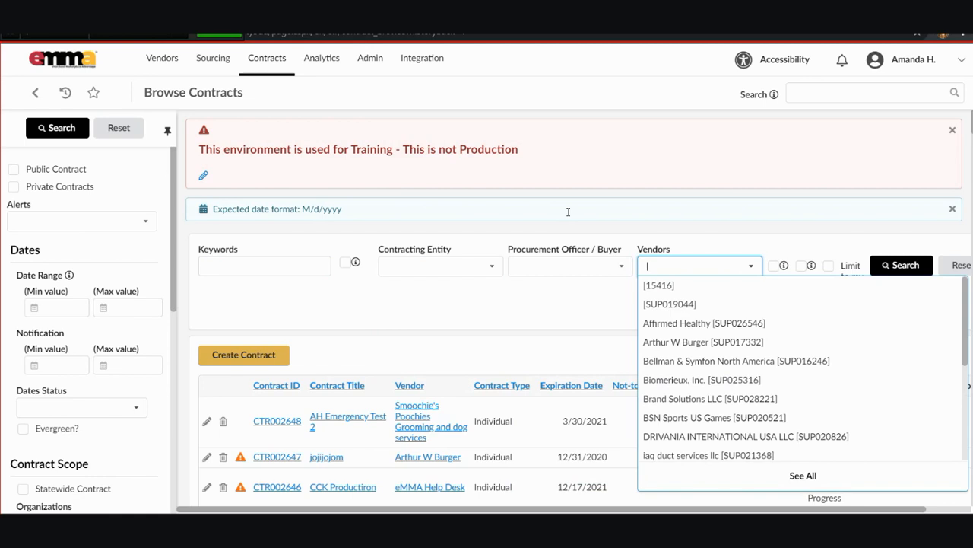
mouse_move(665, 216)
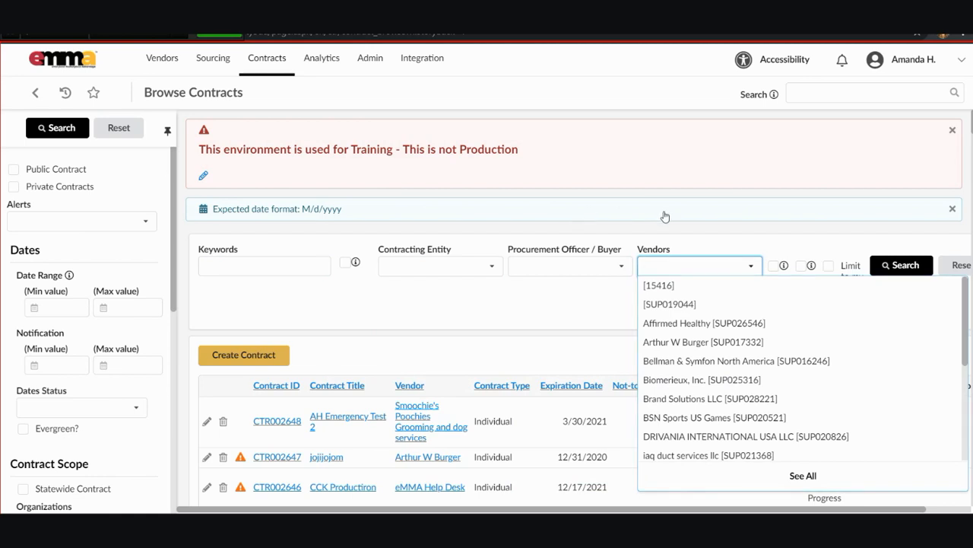
left_click(829, 265)
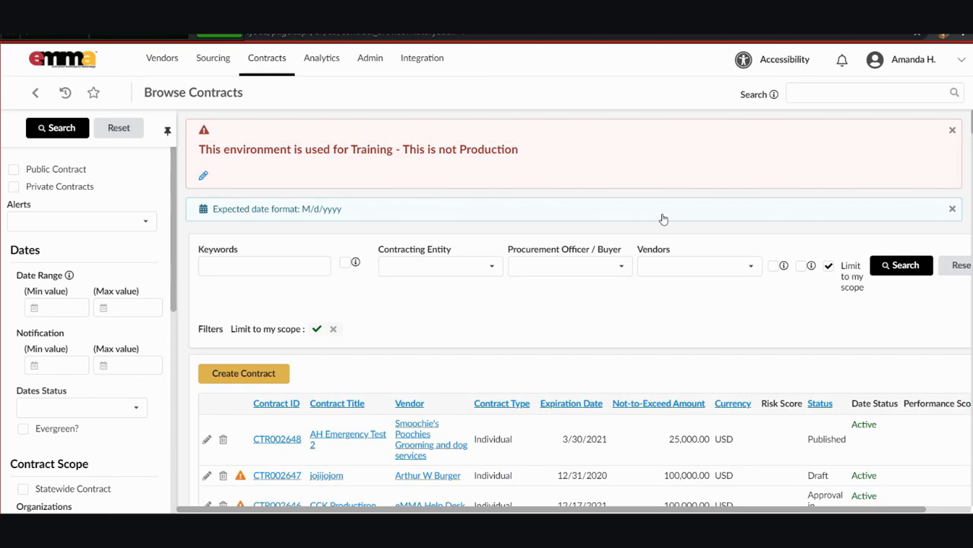
left_click(902, 265)
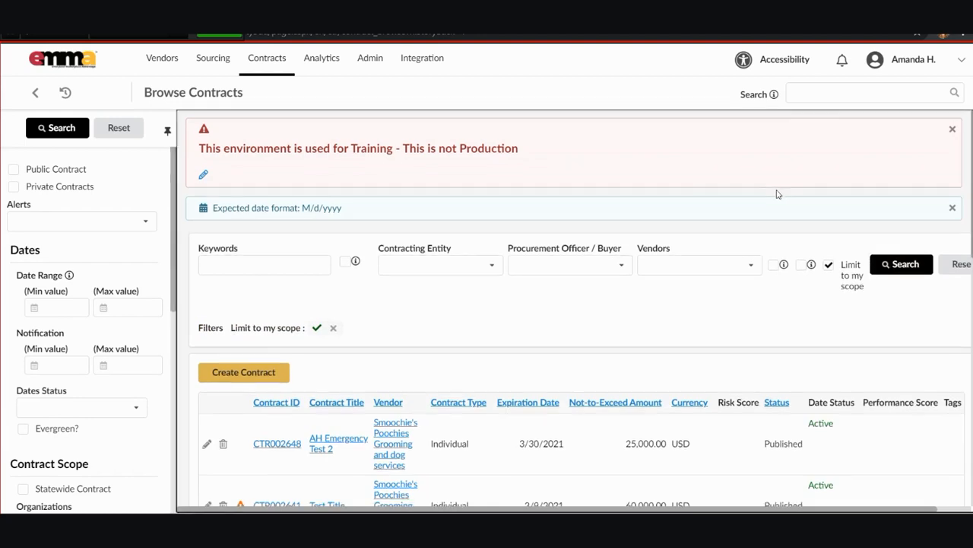
scroll("down", 3)
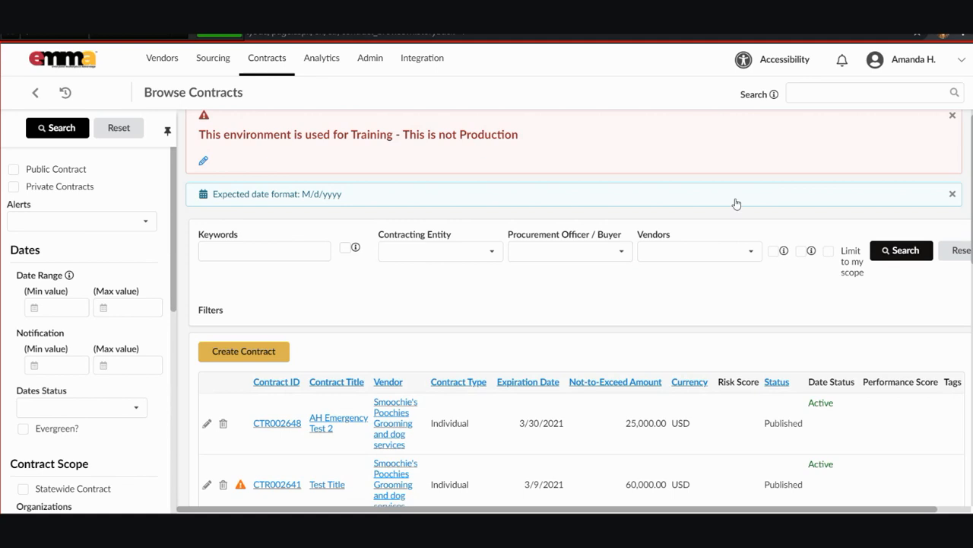
left_click(952, 116)
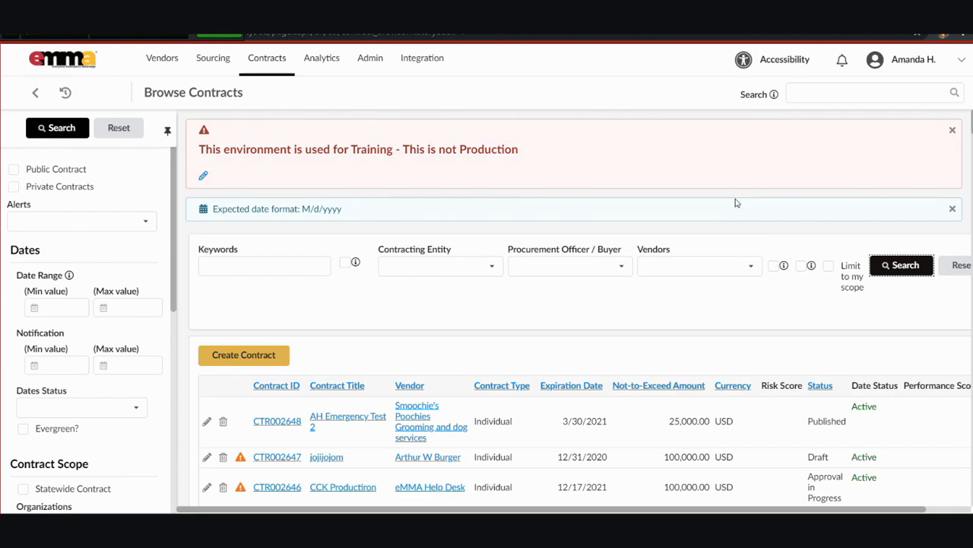
Search the contracts for the keyword Groom and review the grooming results.
type("Grod")
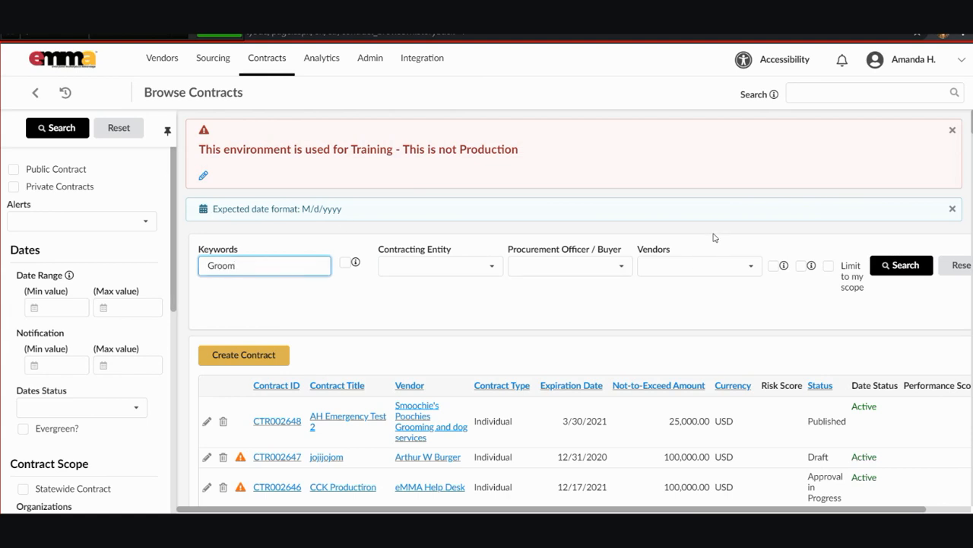
mouse_move(783, 248)
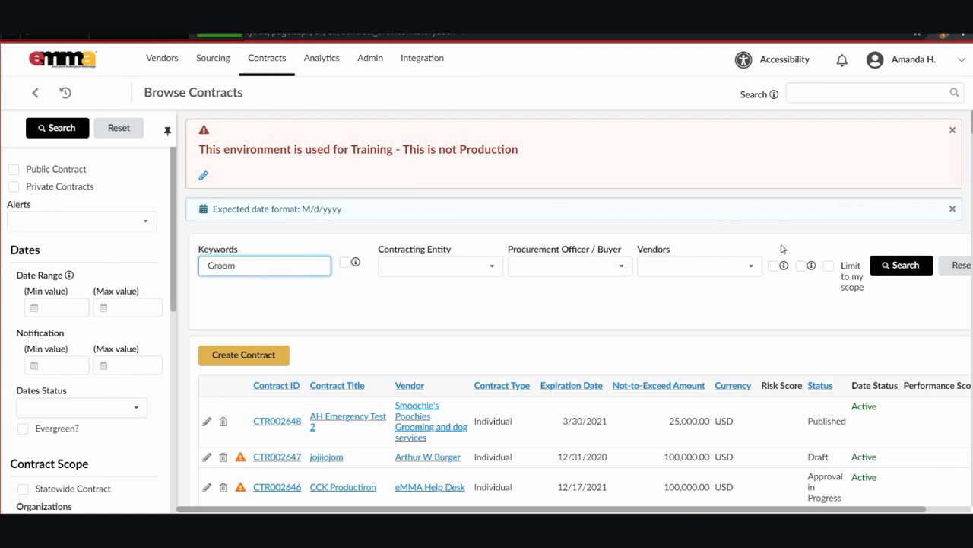
scroll("down", 3)
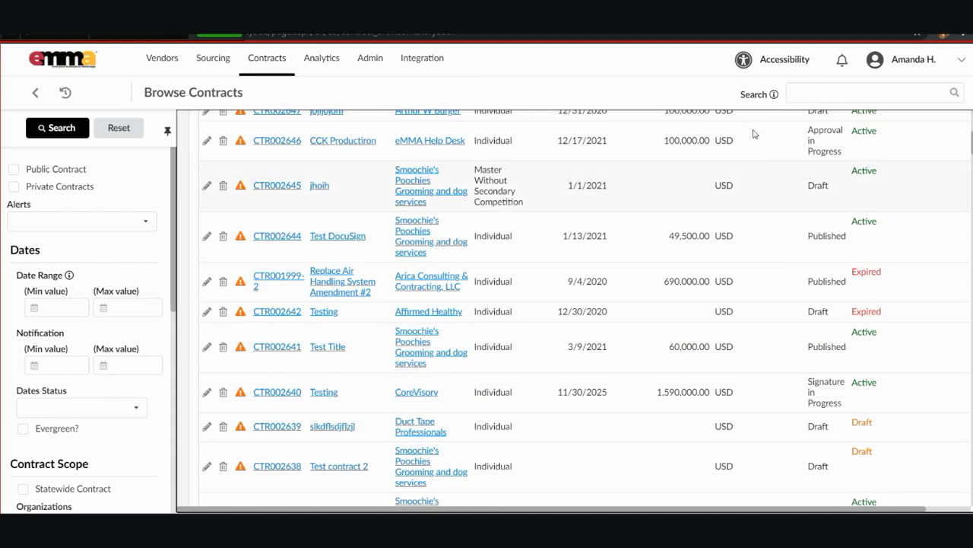
mouse_move(779, 115)
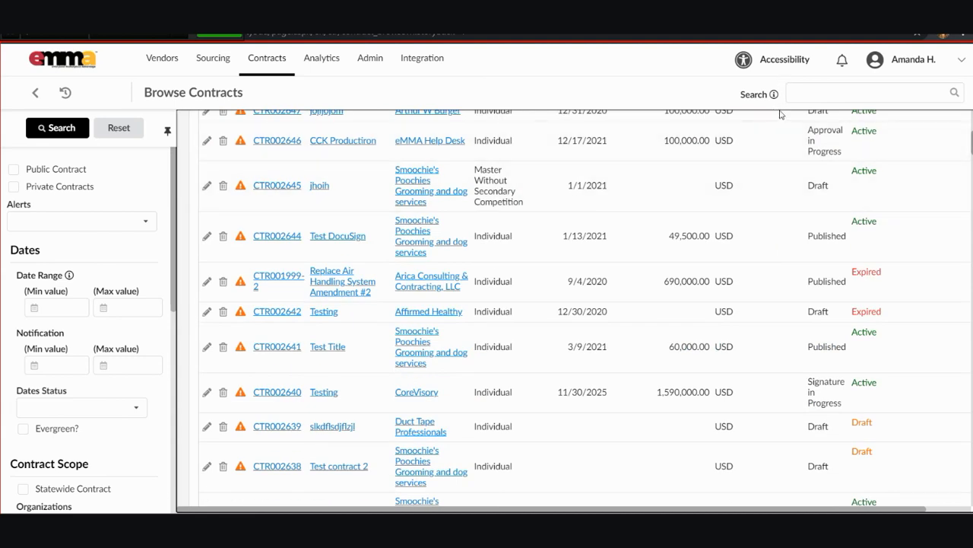
scroll("up", 3)
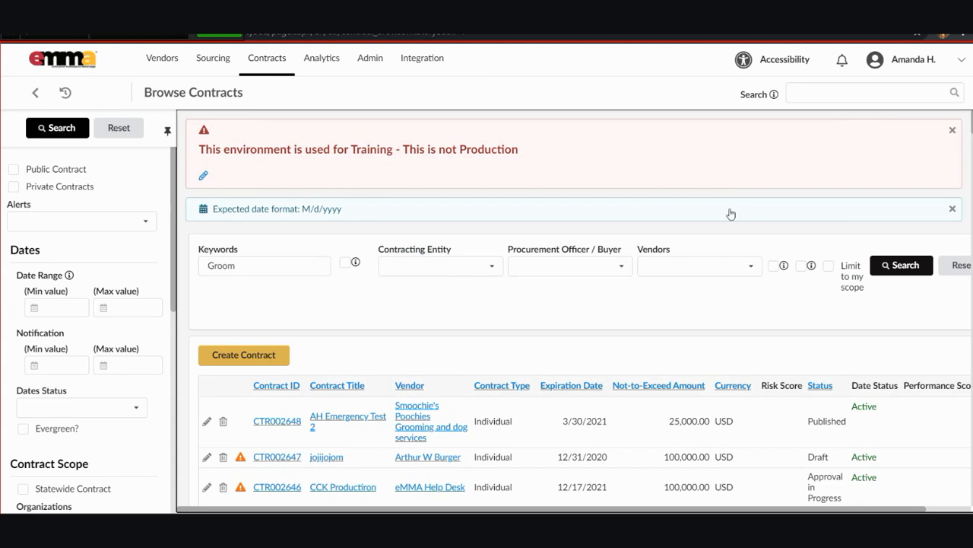
left_click(901, 265)
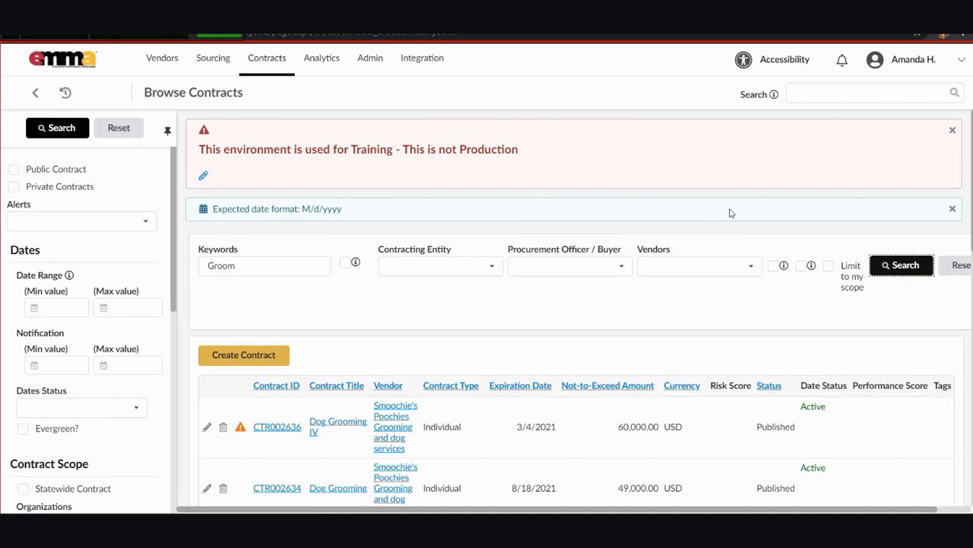
mouse_move(779, 153)
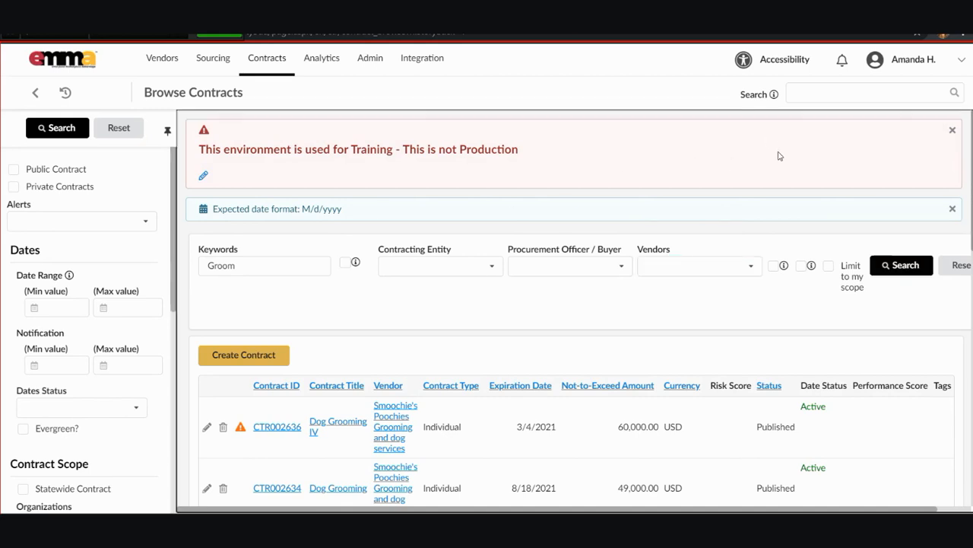
scroll("down", 3)
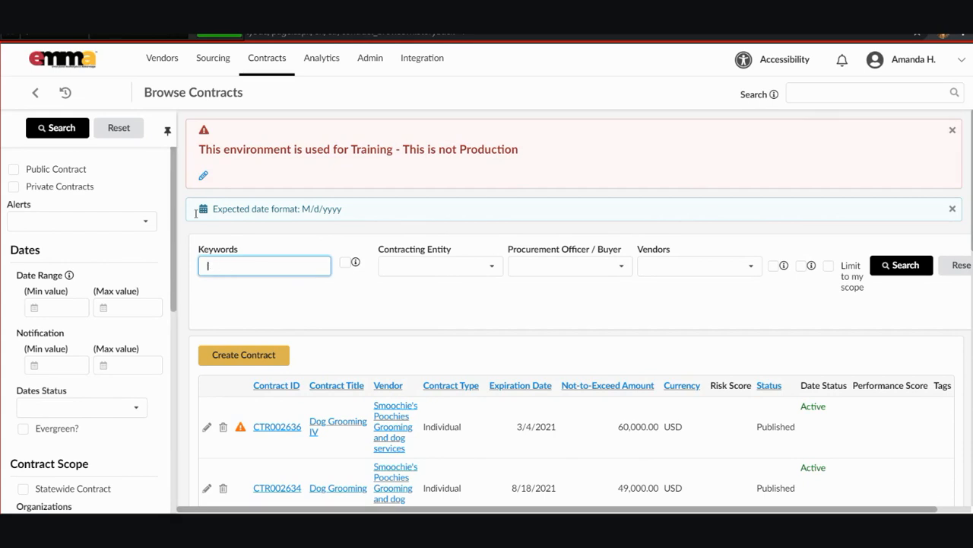
Filter contracts by contracting entity Department of General Services (MDDGS).
left_click(440, 266)
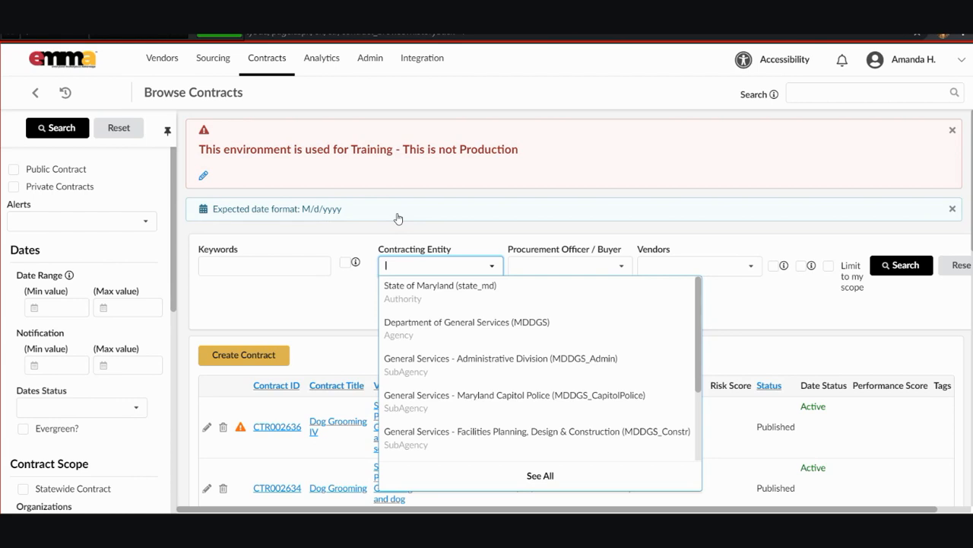
left_click(466, 322)
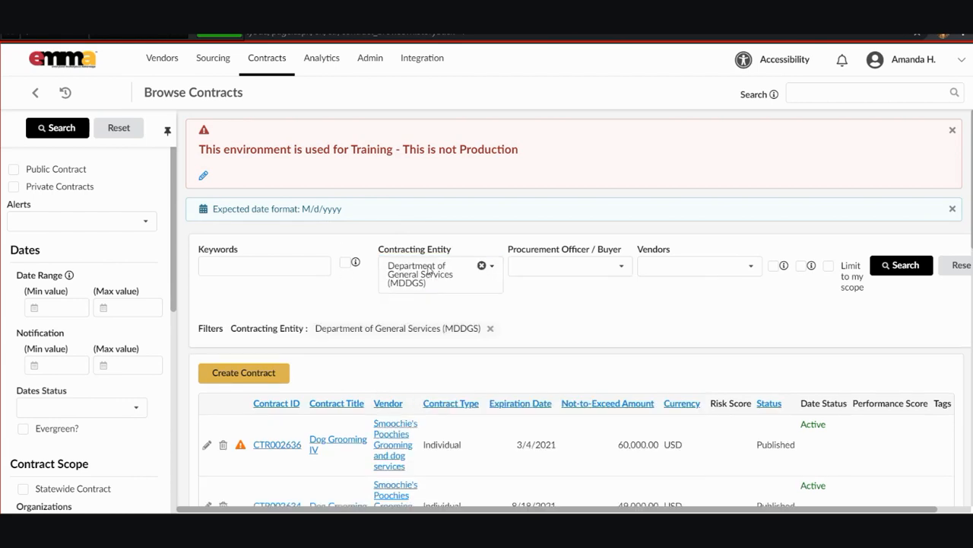
left_click(952, 129)
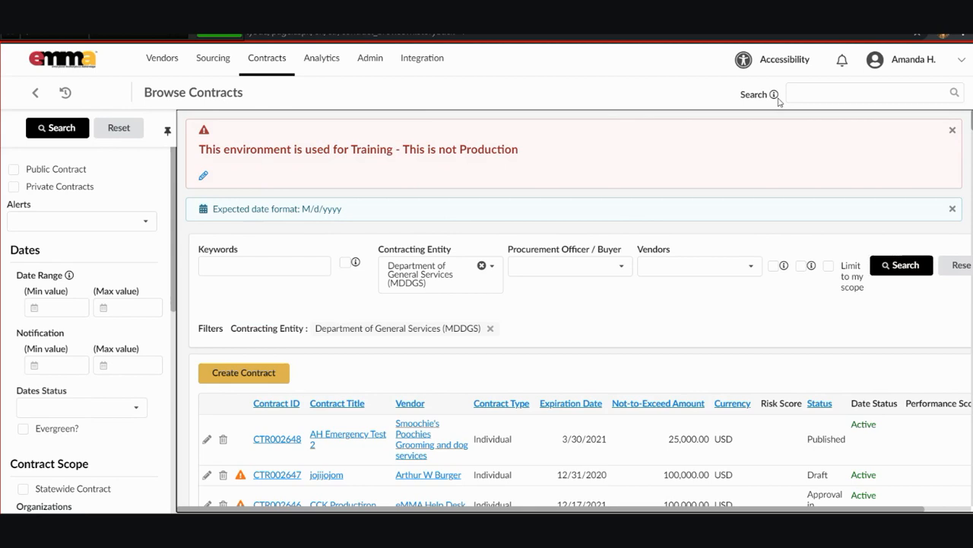
Remove the Department of General Services filter so all contracts show again.
scroll("down", 3)
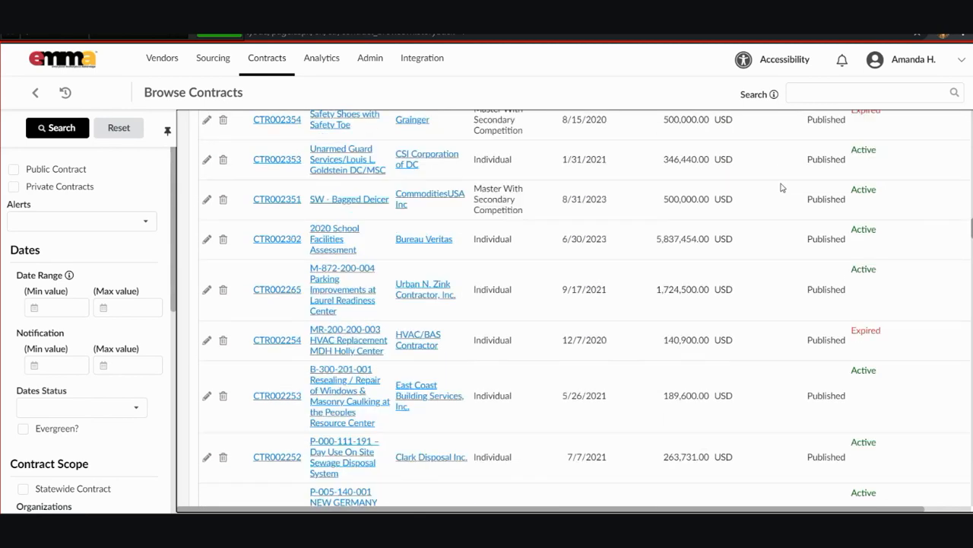
left_click(57, 127)
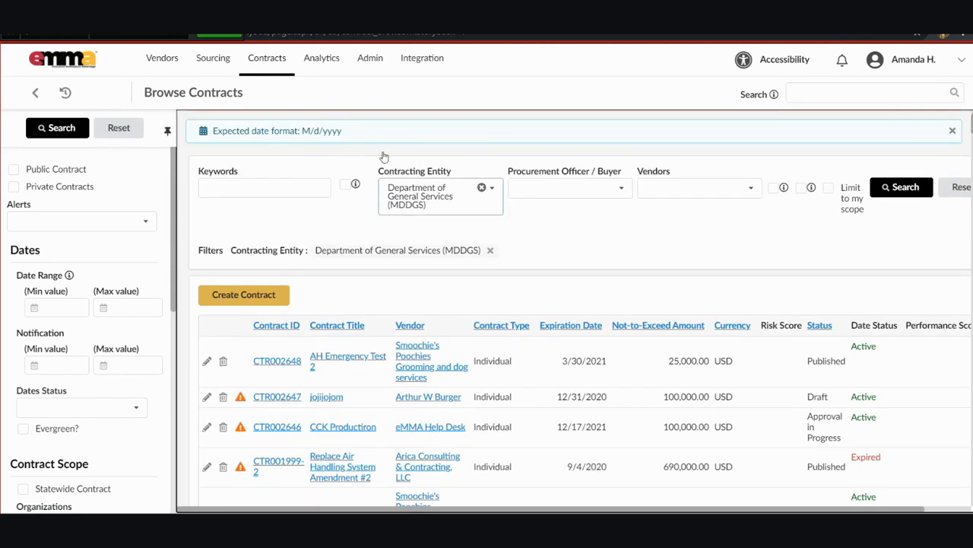
left_click(480, 187)
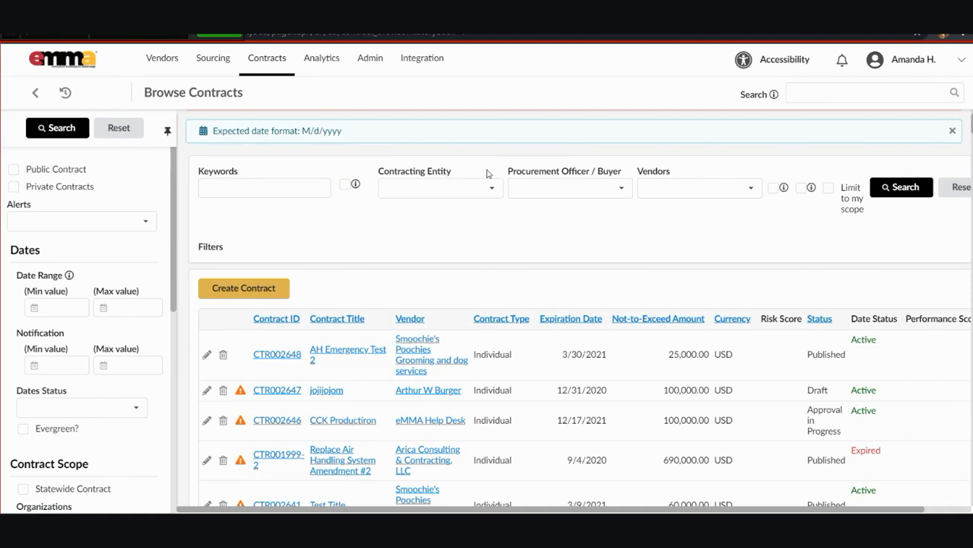
Filter the Procurement Officer / Buyer choices by 'amanda' to reach the full contacts list.
left_click(569, 188)
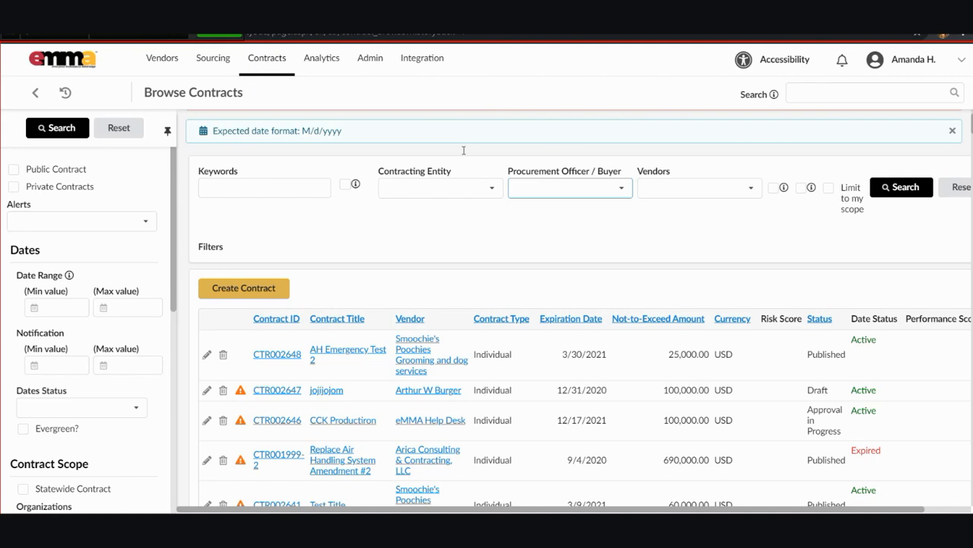
left_click(569, 187)
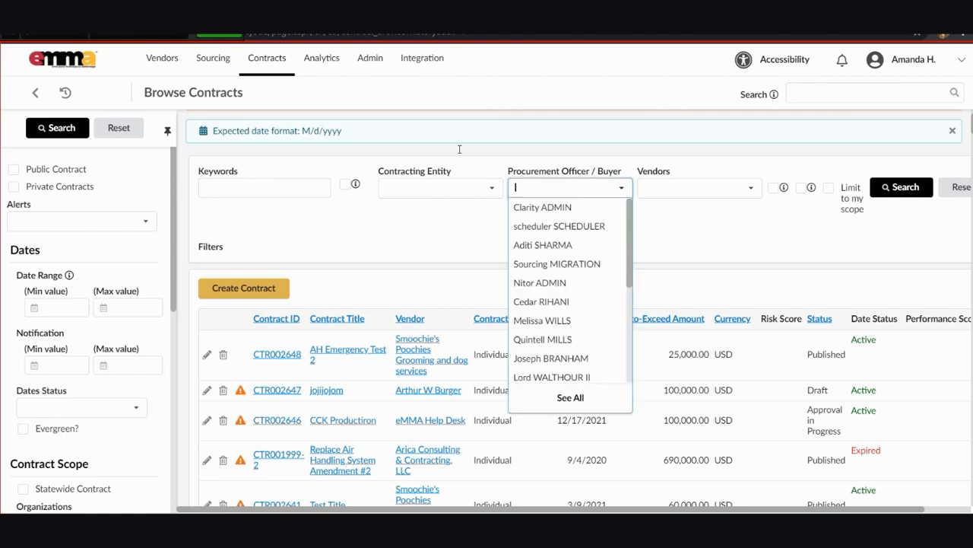
type("amanda")
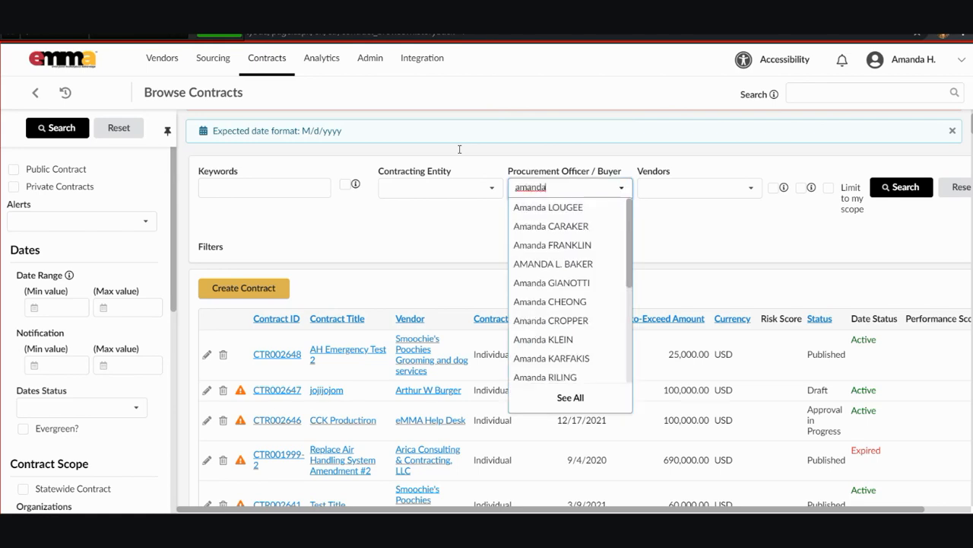
mouse_move(502, 185)
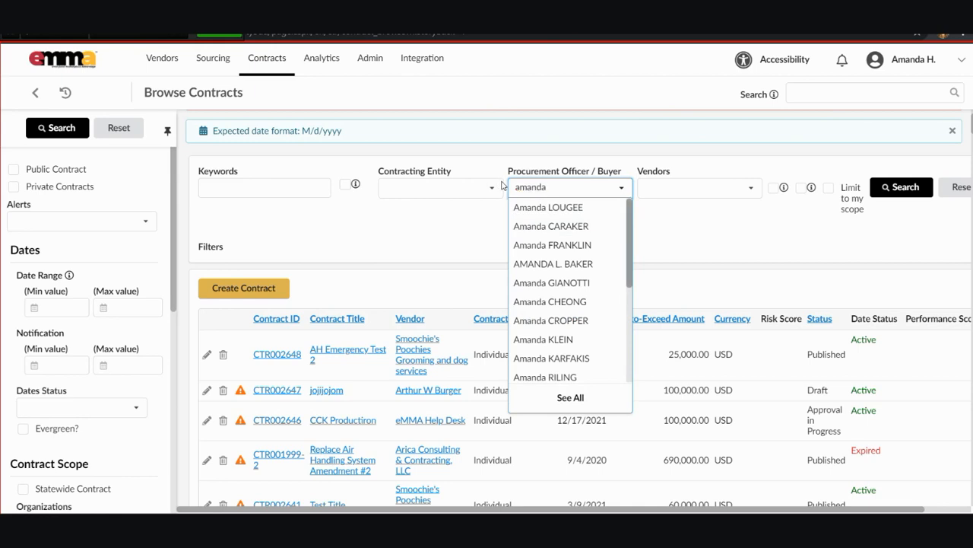
scroll("down", 3)
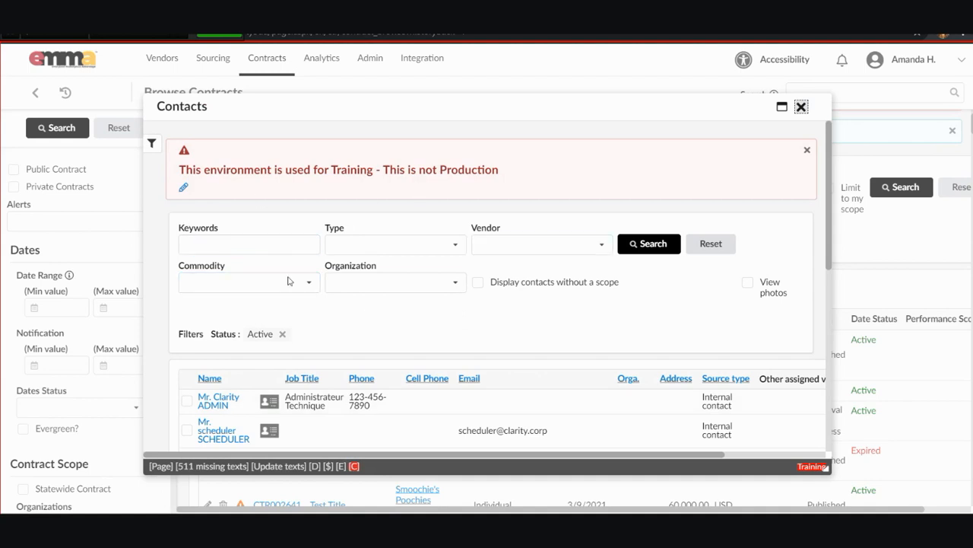
Browse the 75 Amanda contact results, then close the Contacts window without choosing.
left_click(248, 244)
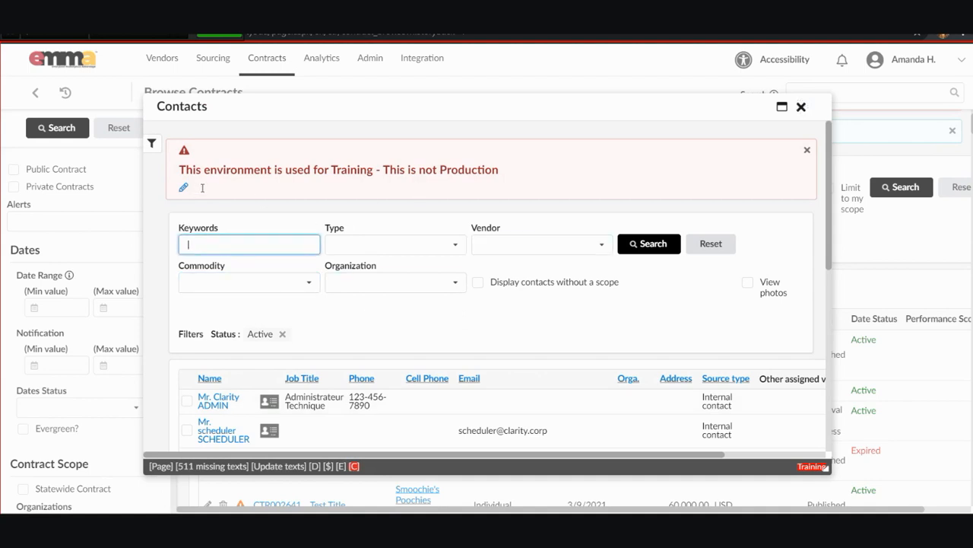
left_click(648, 243)
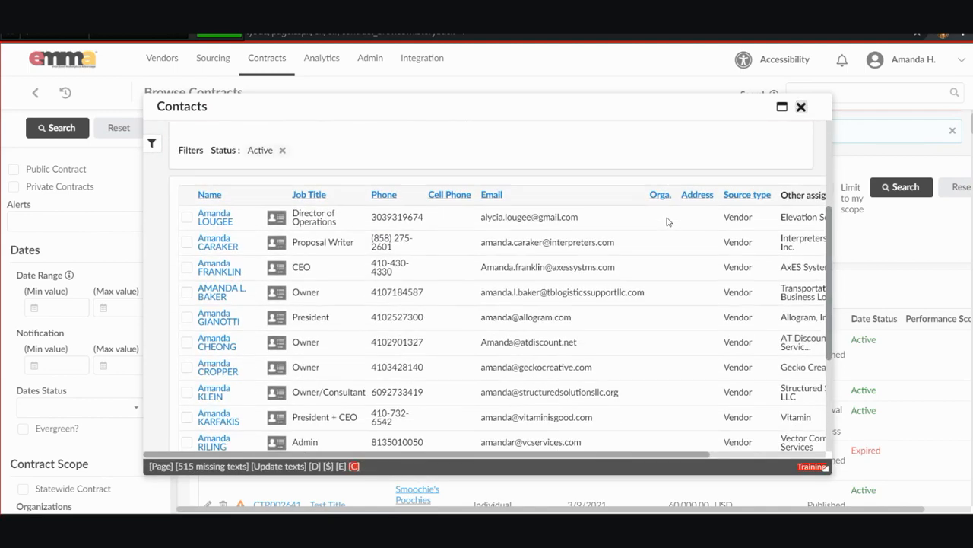
scroll("down", 3)
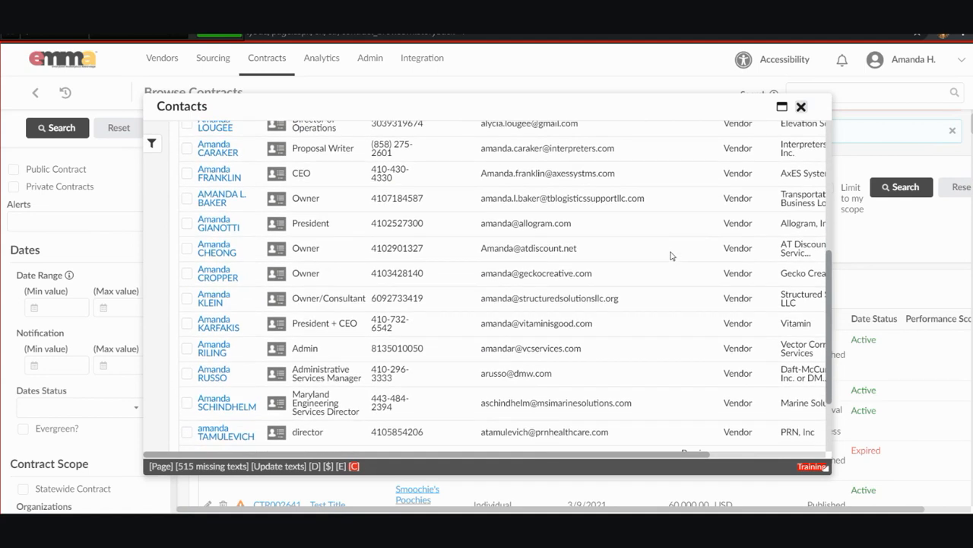
scroll("down", 3)
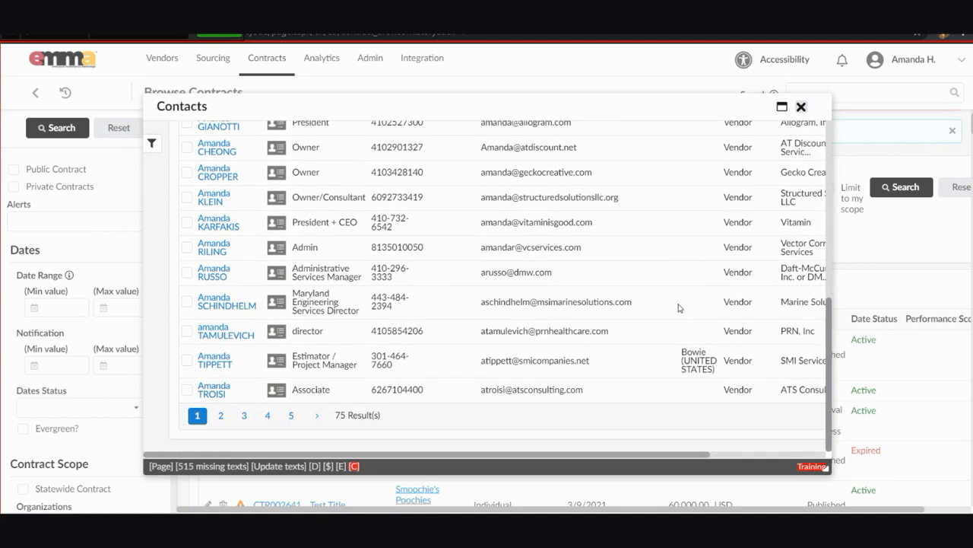
mouse_move(432, 353)
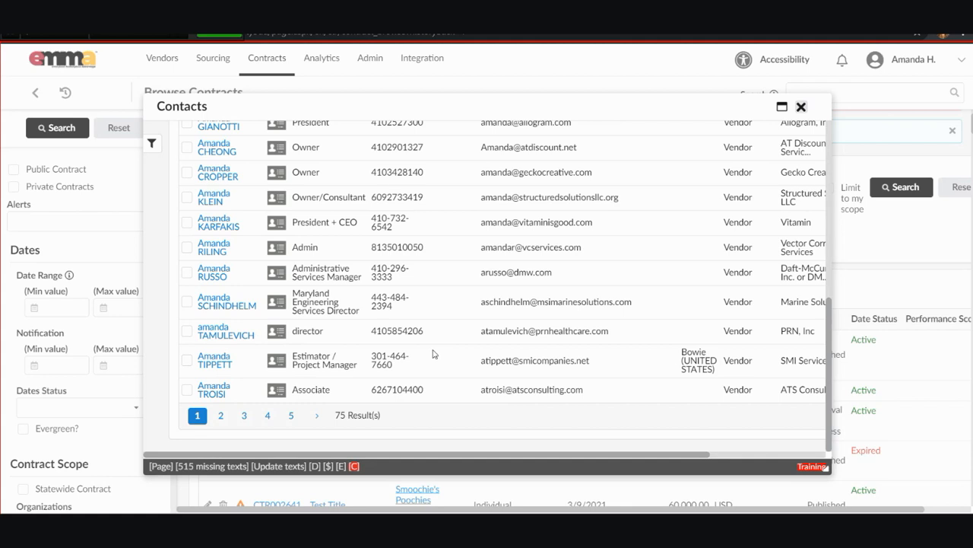
mouse_move(454, 352)
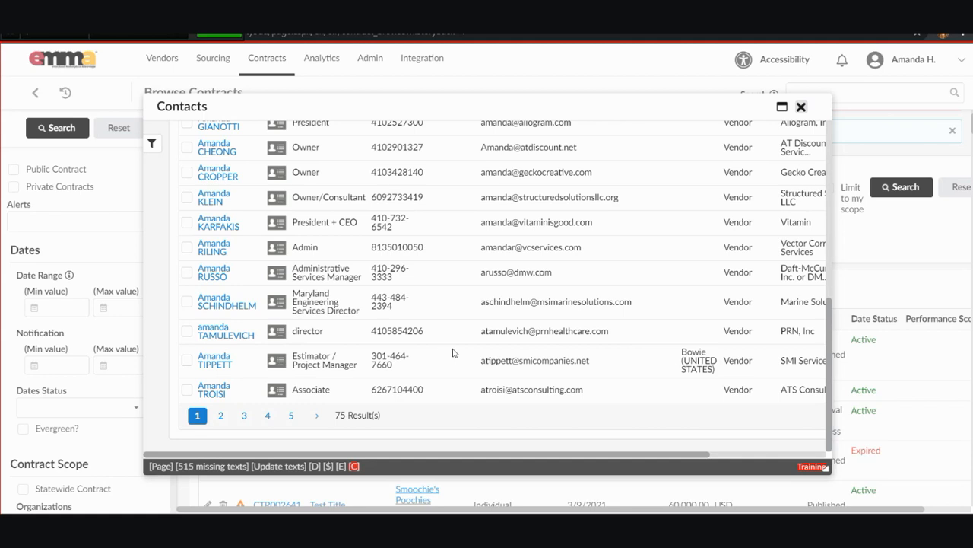
mouse_move(502, 272)
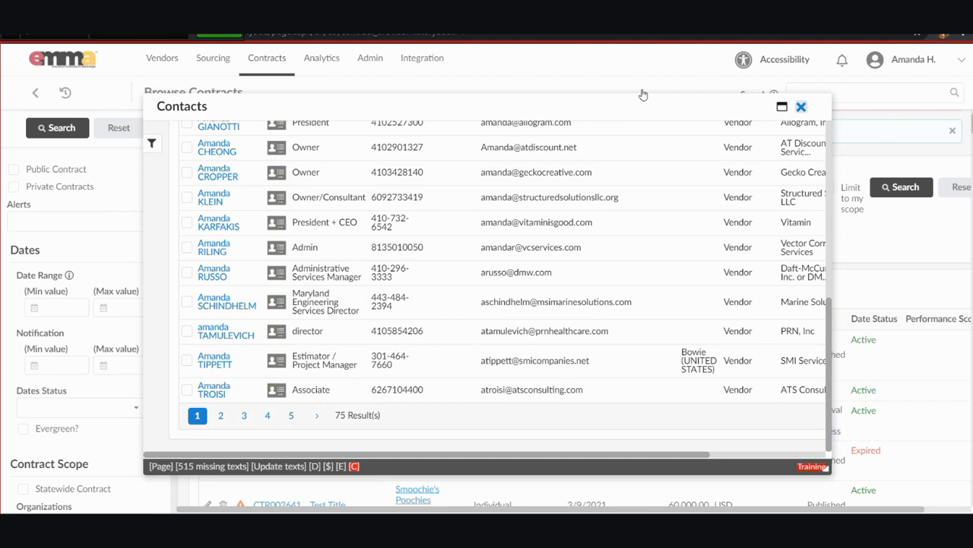
left_click(801, 107)
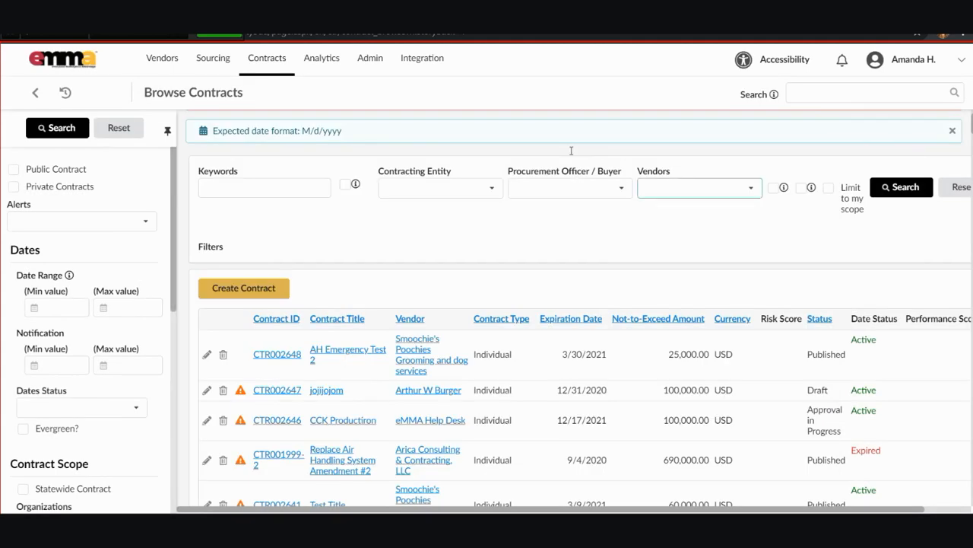
Filter vendors by 'sm', view the full Browse Vendors list, then close it.
left_click(697, 187)
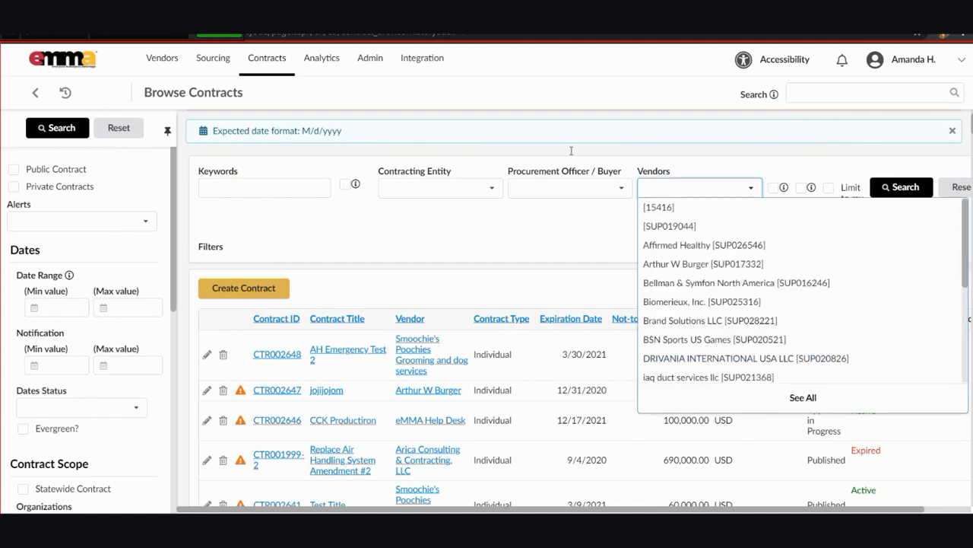
type("sm")
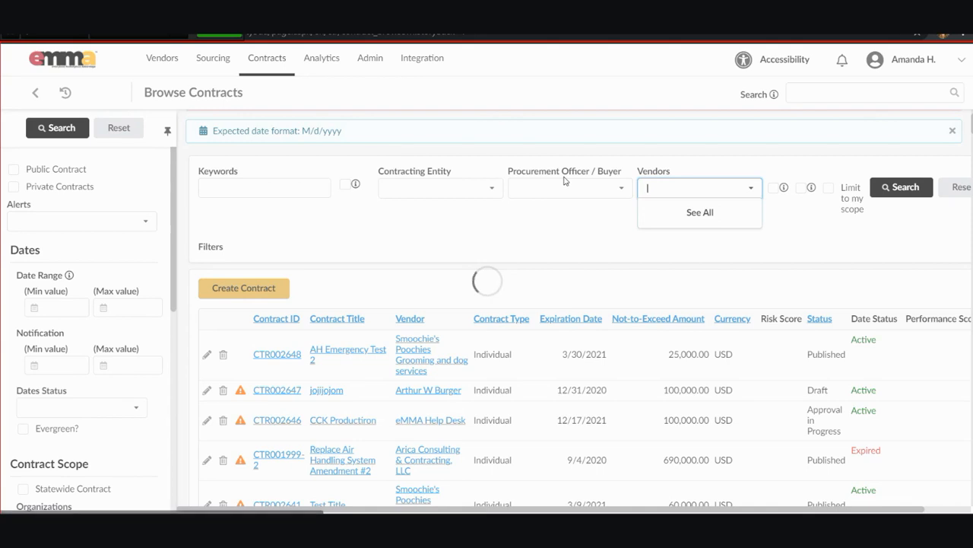
left_click(699, 212)
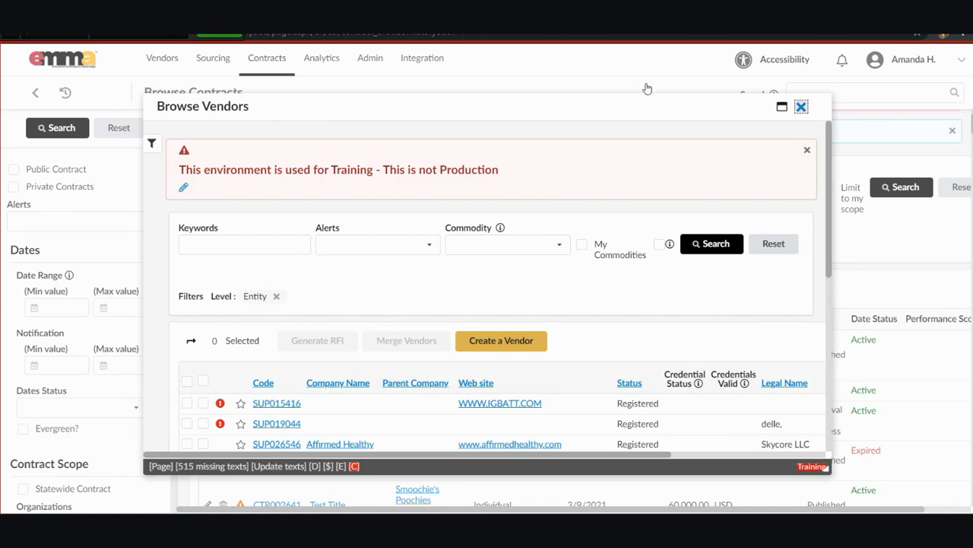
left_click(801, 106)
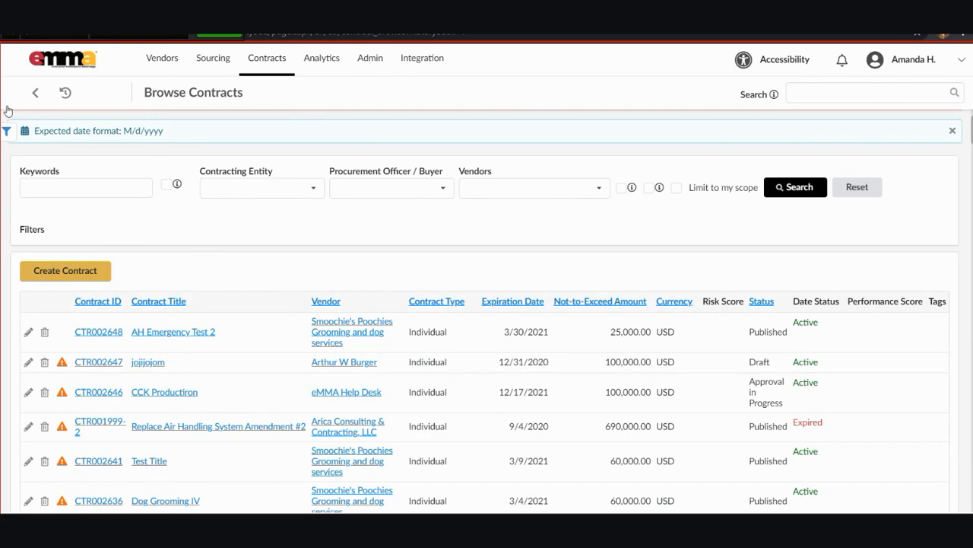
Expand the advanced filter side panel using the left-edge filter icon.
left_click(32, 229)
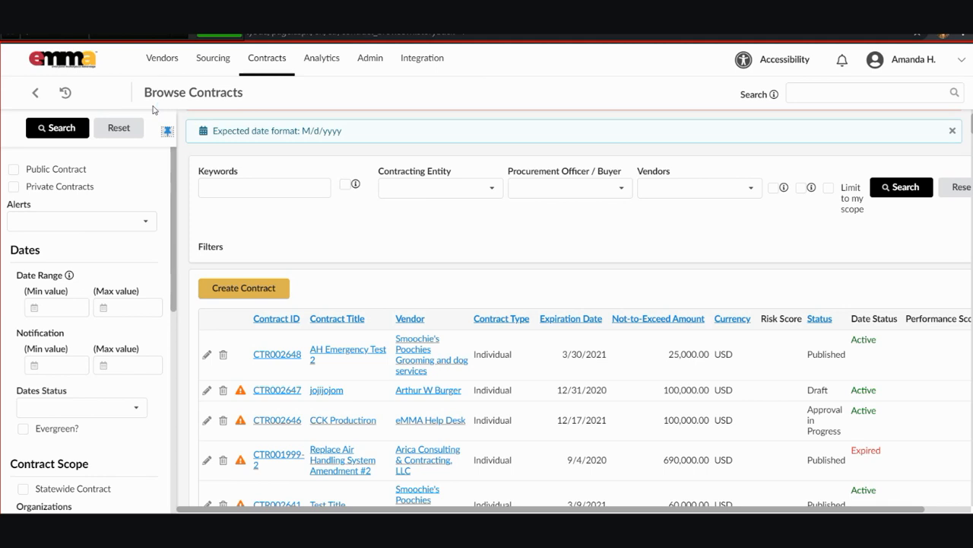
mouse_move(136, 173)
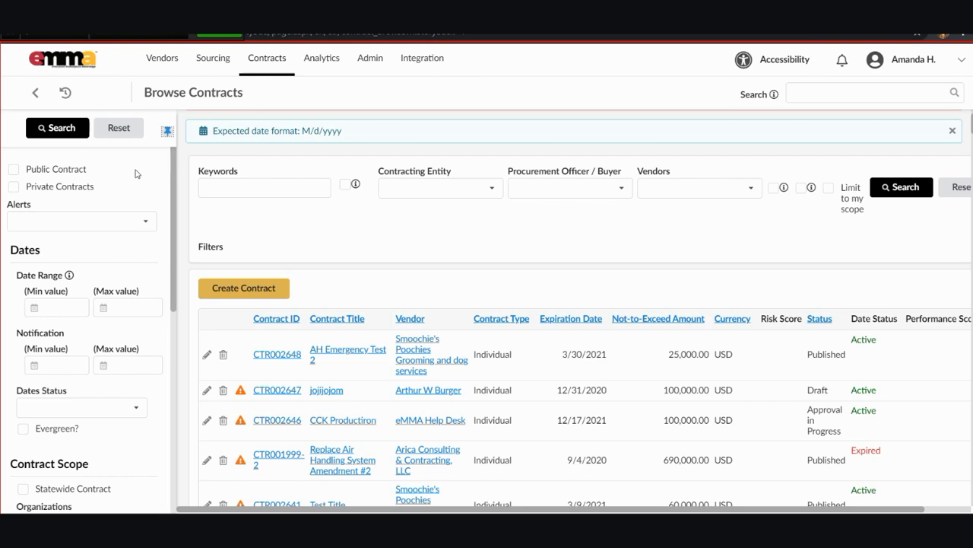
left_click(80, 221)
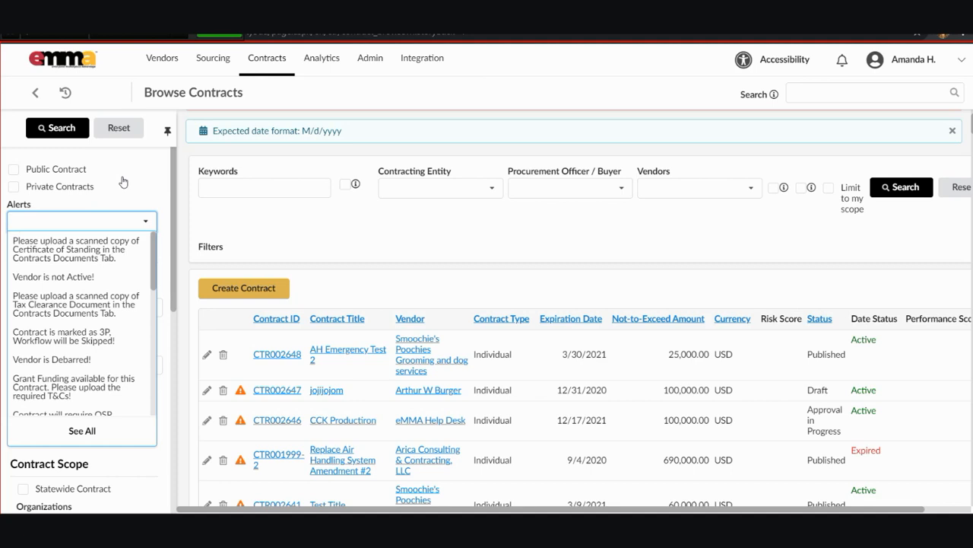
scroll("down", 3)
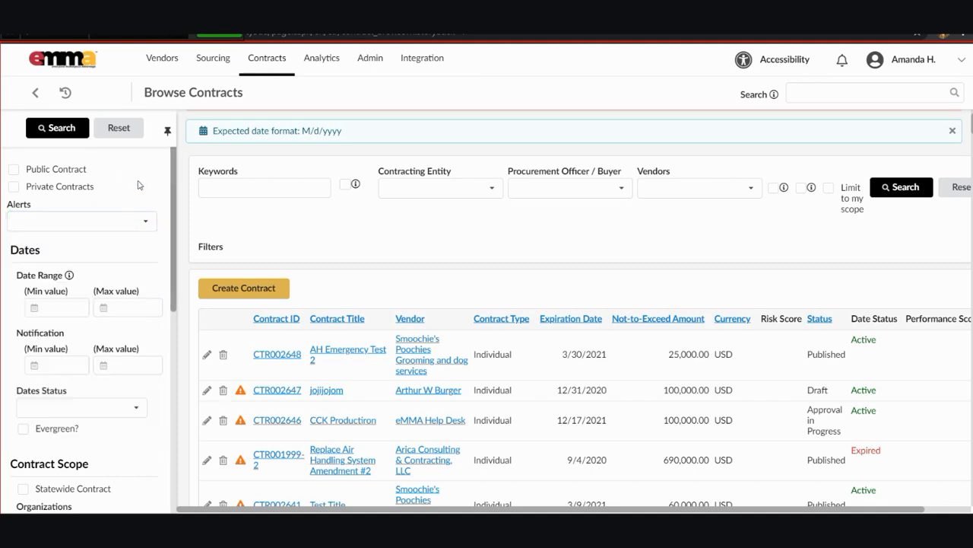
scroll("down", 3)
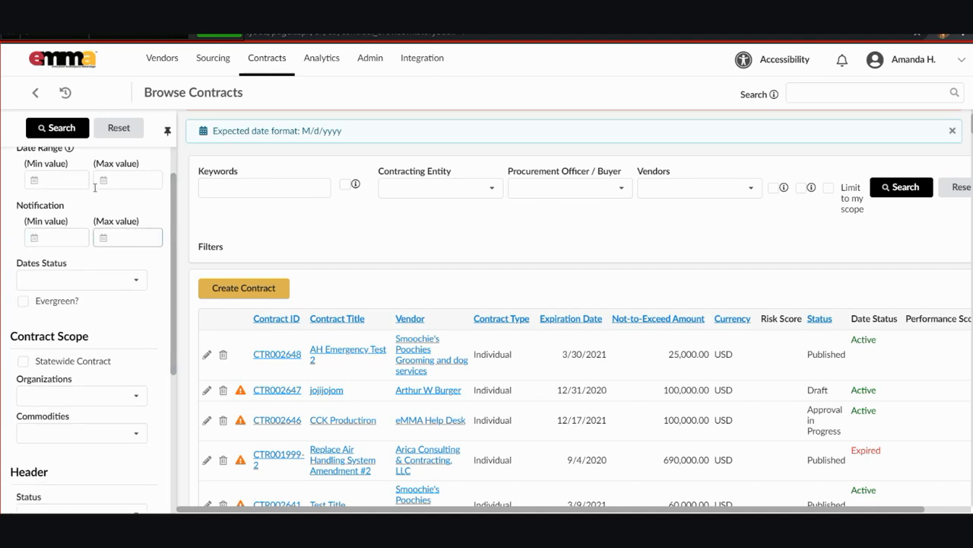
left_click(80, 279)
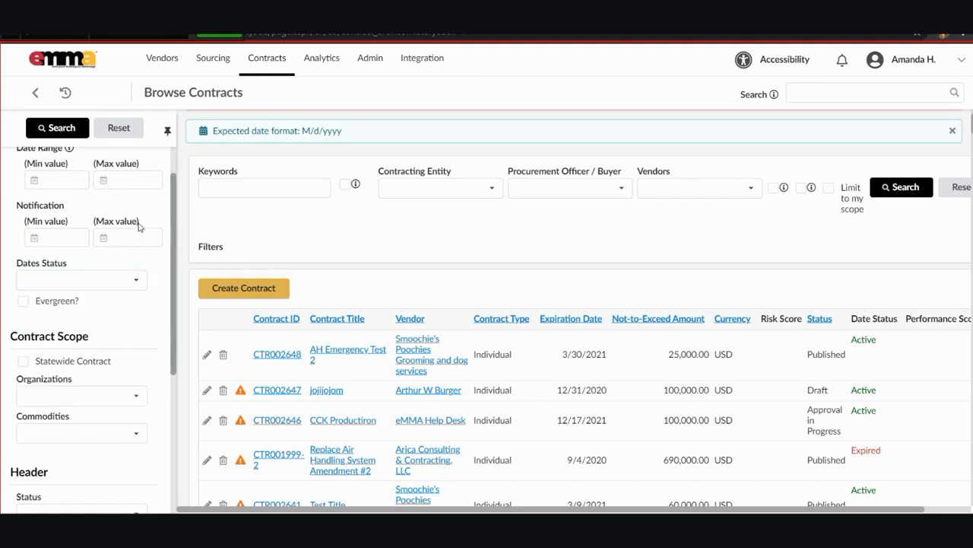
scroll("down", 3)
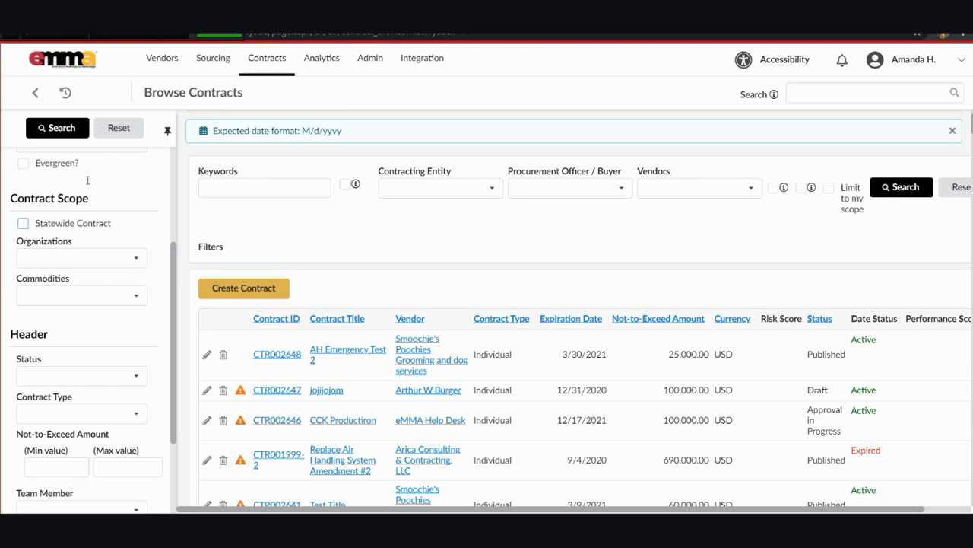
Review the Organizations and Status filter options, then show the Contract Tags choices.
left_click(82, 257)
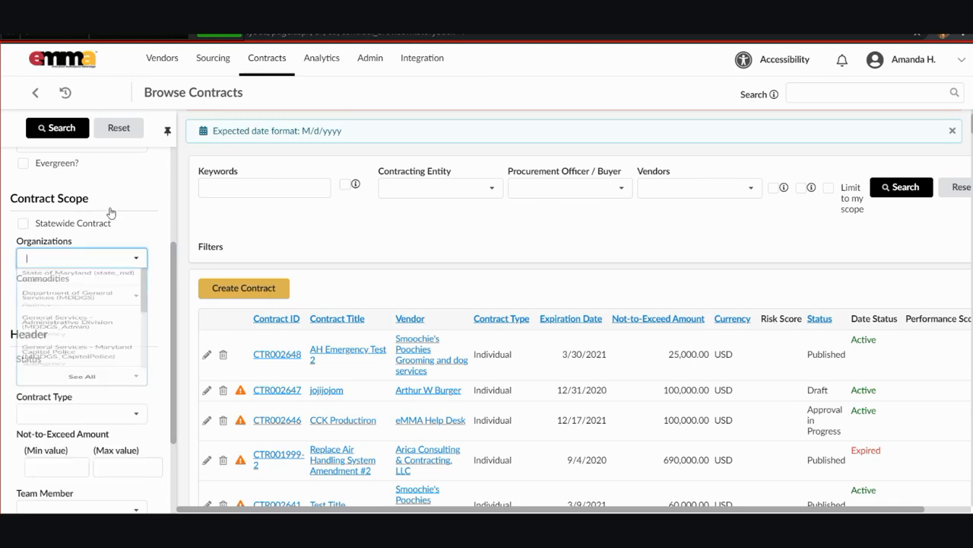
left_click(81, 295)
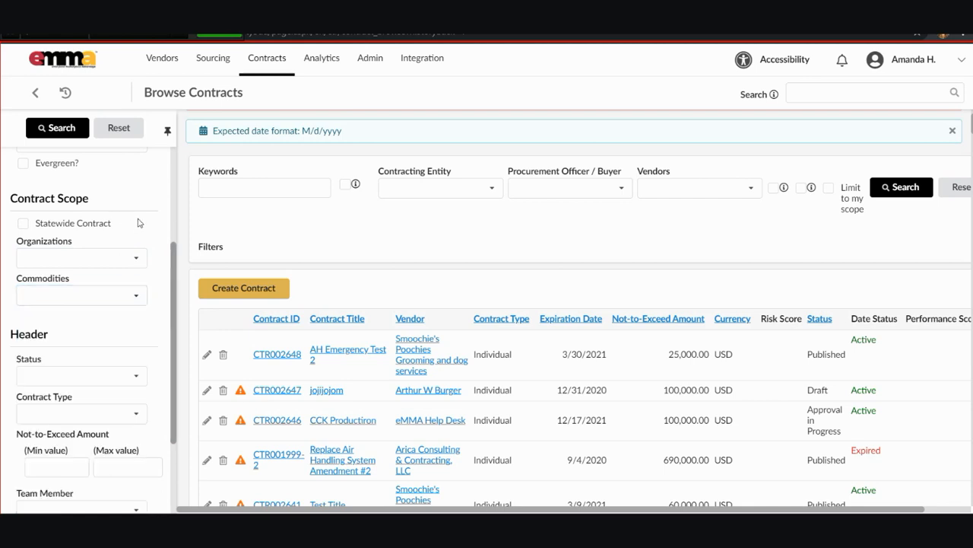
scroll("down", 3)
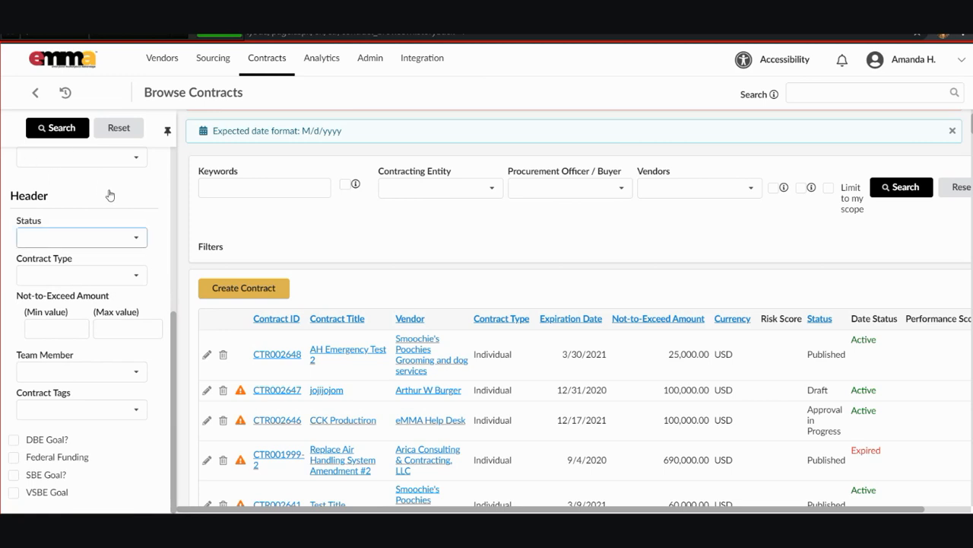
left_click(81, 237)
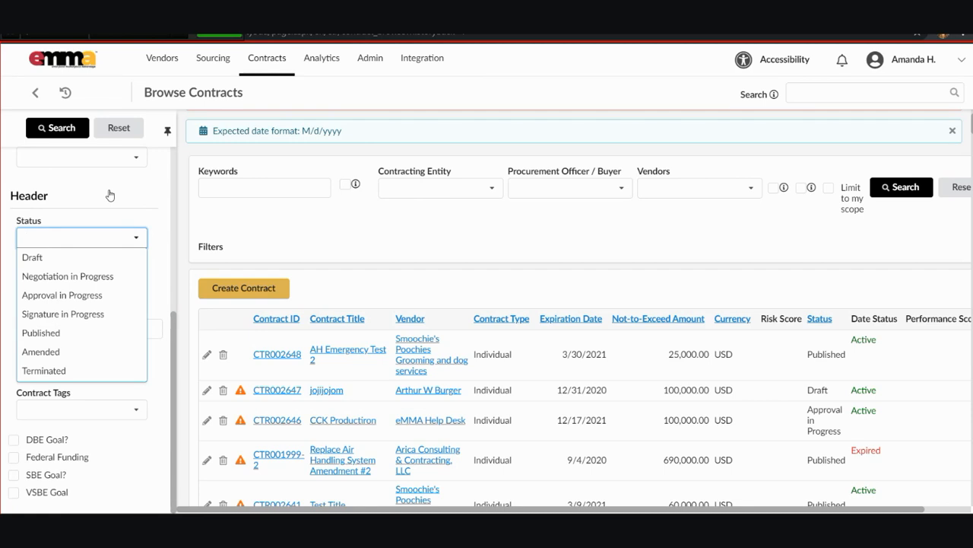
left_click(81, 275)
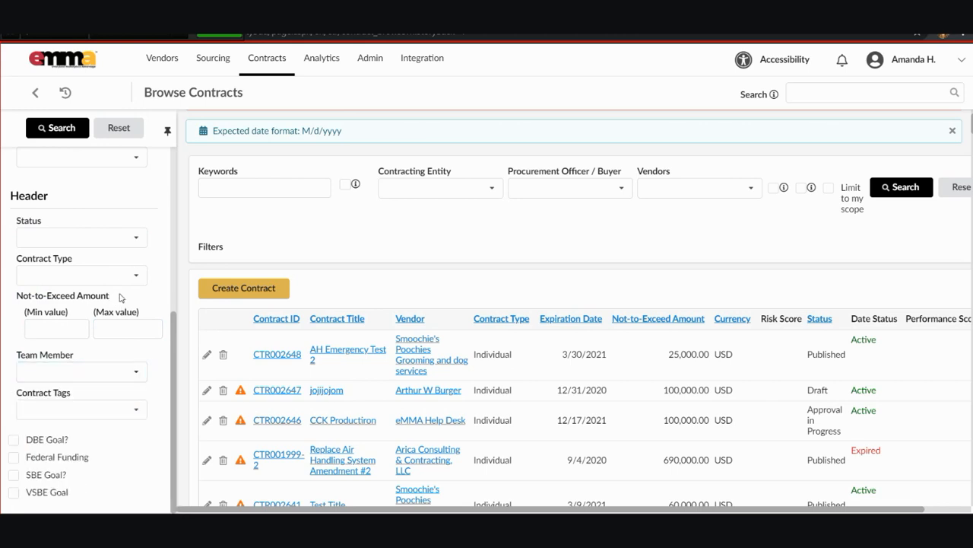
left_click(80, 409)
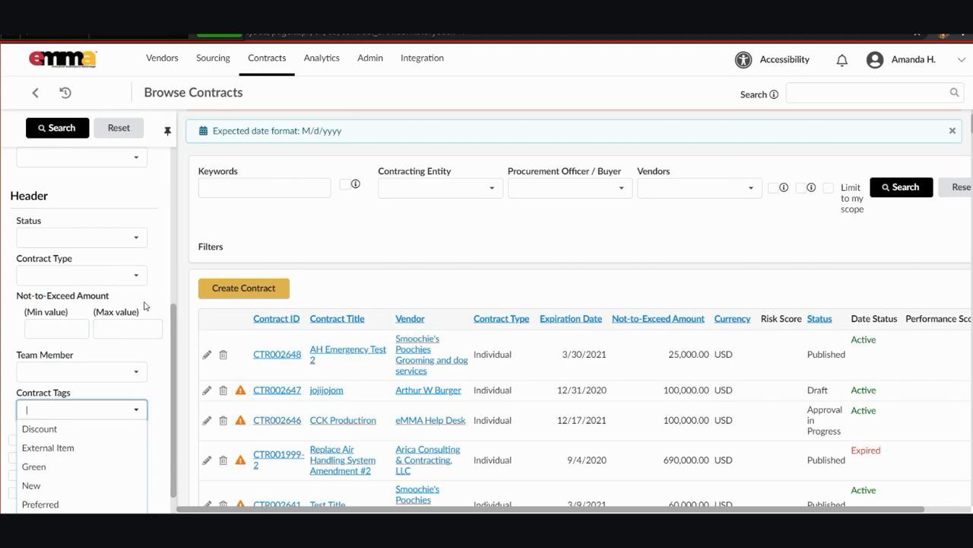